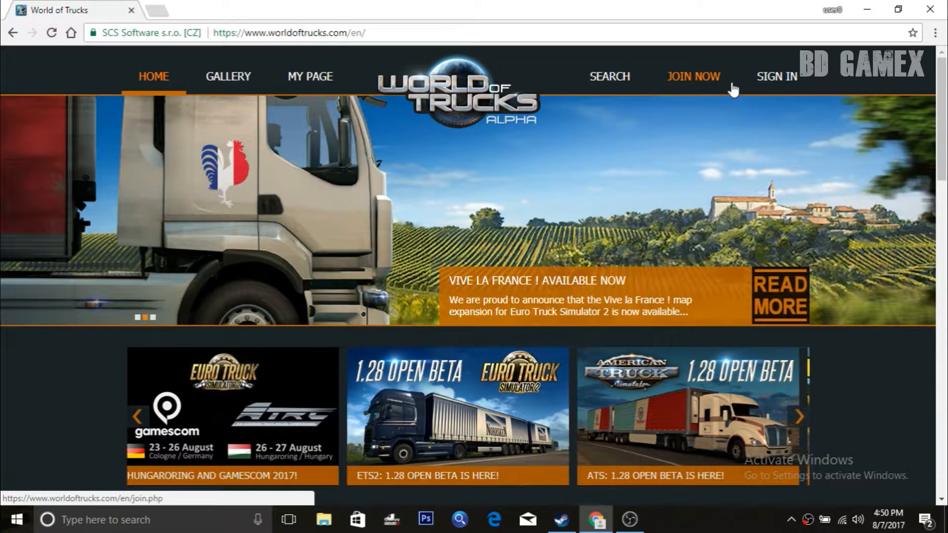
# - Enter the account email starting 'bdgamessho' and password, then submit the sign-in form
pyautogui.click(777, 77)
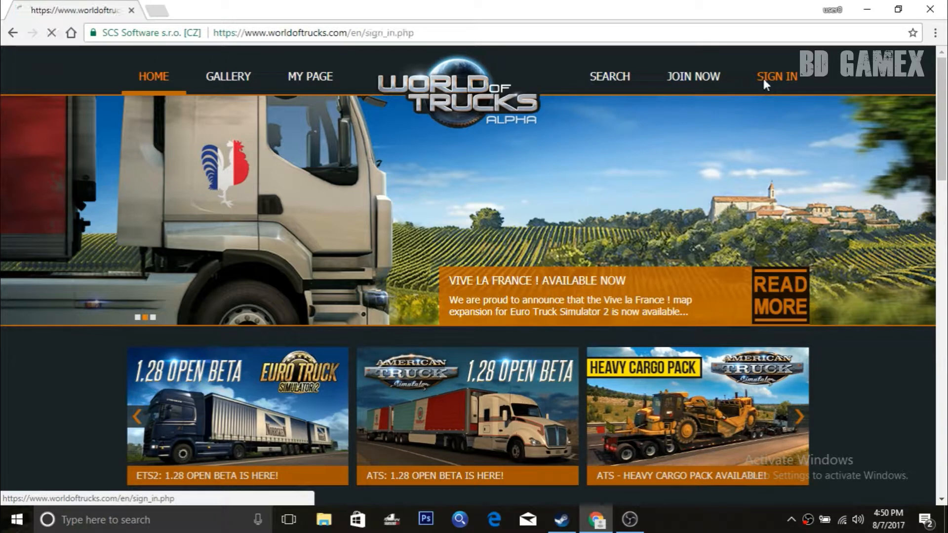
pyautogui.click(776, 77)
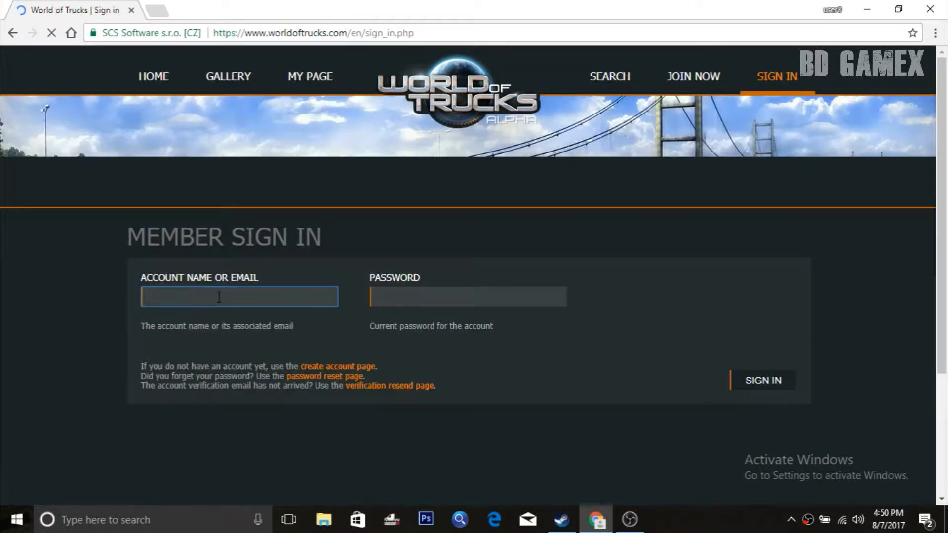
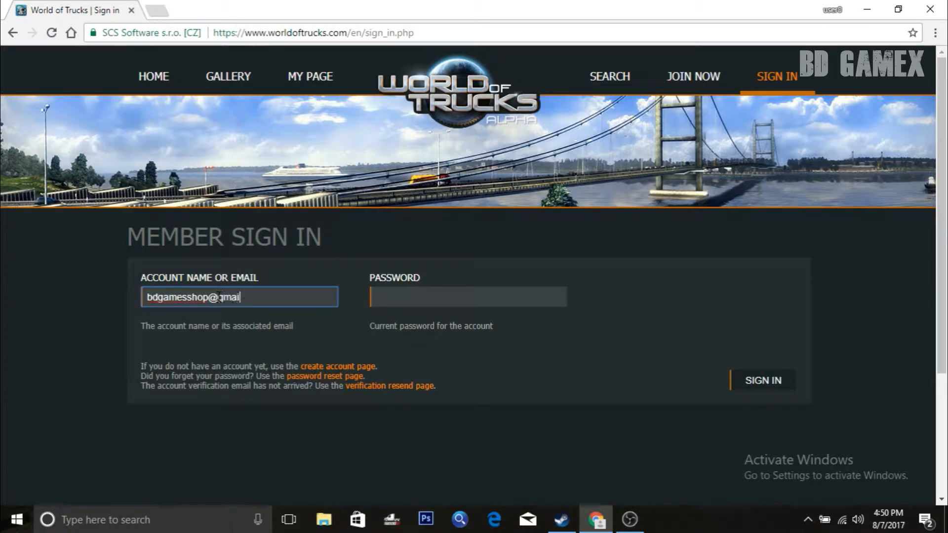
pyautogui.click(468, 296)
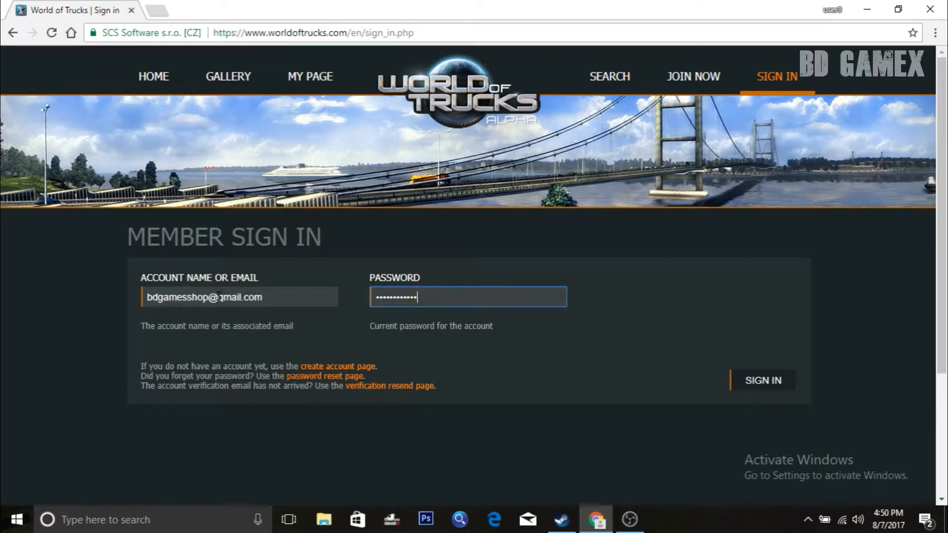
pyautogui.click(763, 380)
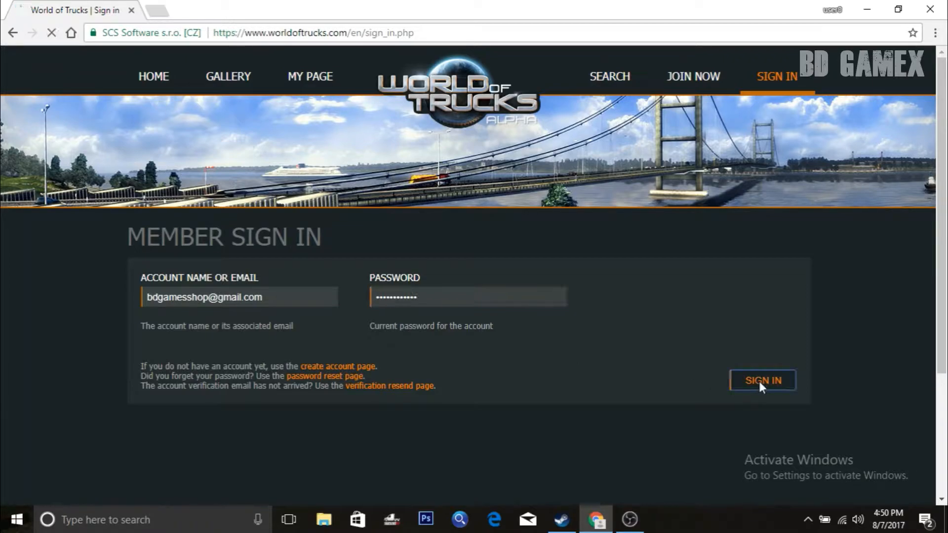
pyautogui.click(763, 380)
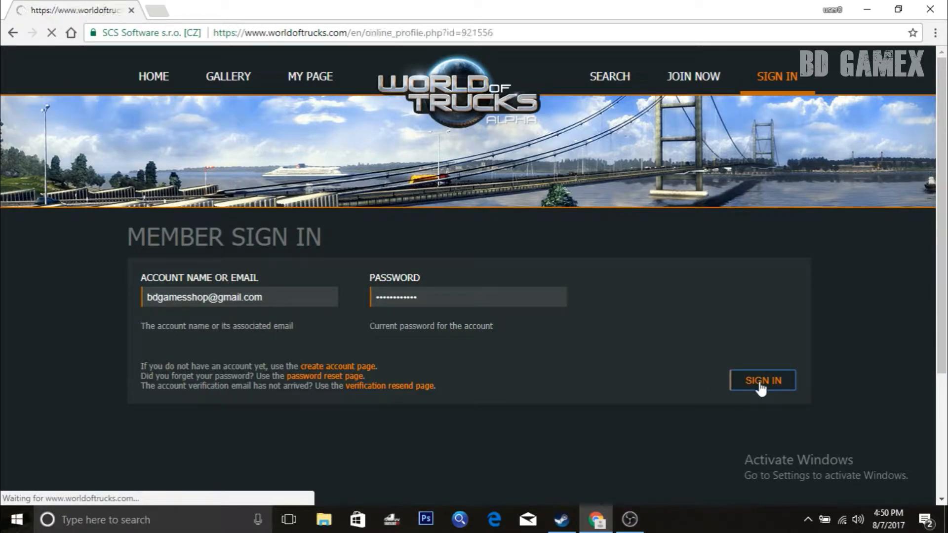
# - Decline Chrome's save-password prompt and scroll My Page to the Euro Truck Simulator 2 plates
pyautogui.click(763, 380)
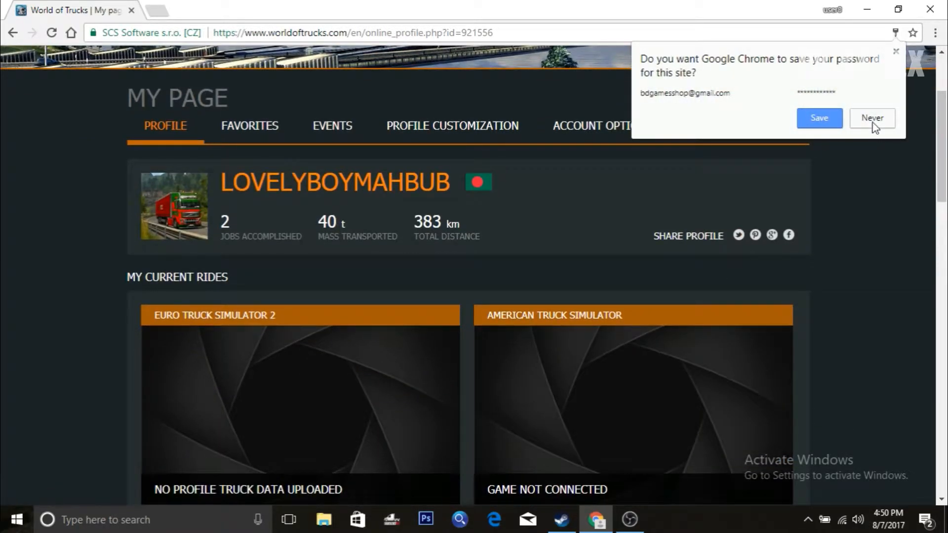
pyautogui.click(872, 118)
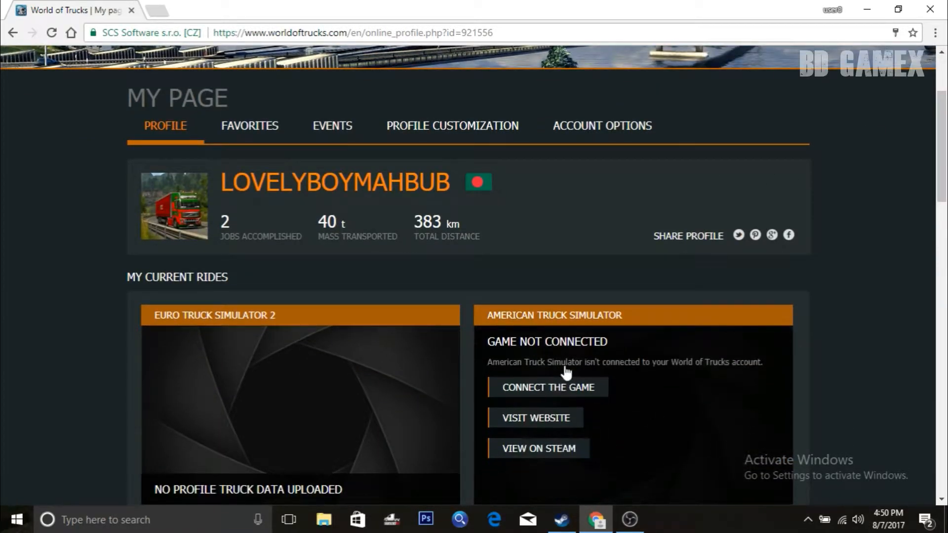
pyautogui.scroll(-3)
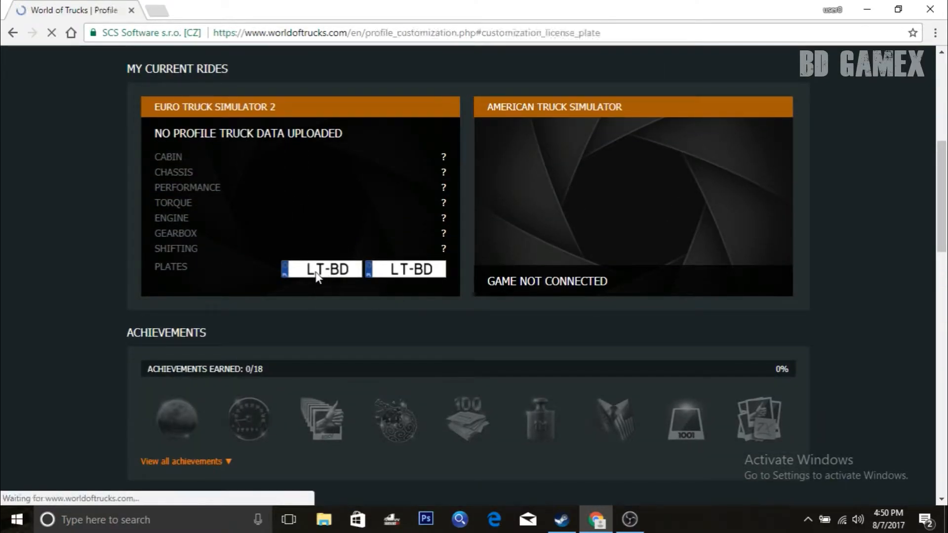
pyautogui.scroll(-3)
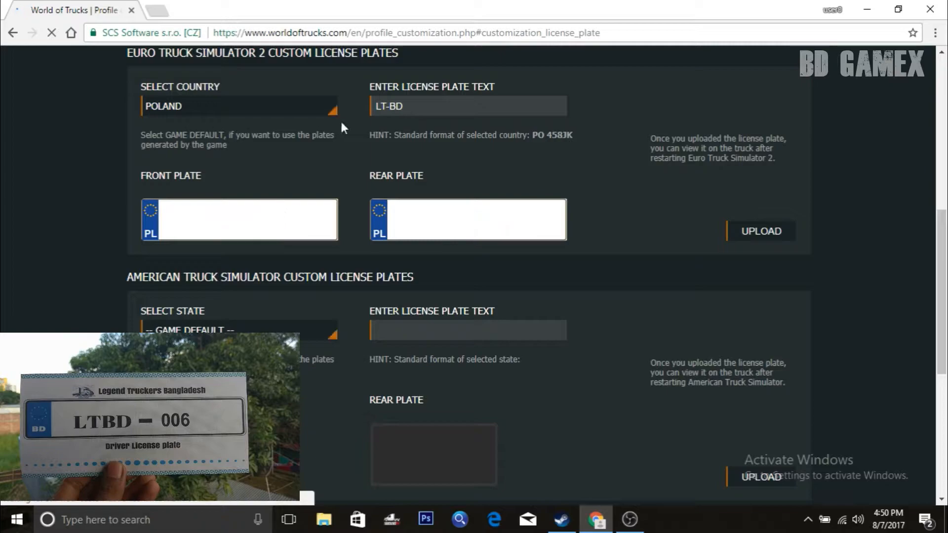
# - Extend the plate text to LT-BD-006 so both plate previews show it
pyautogui.click(467, 106)
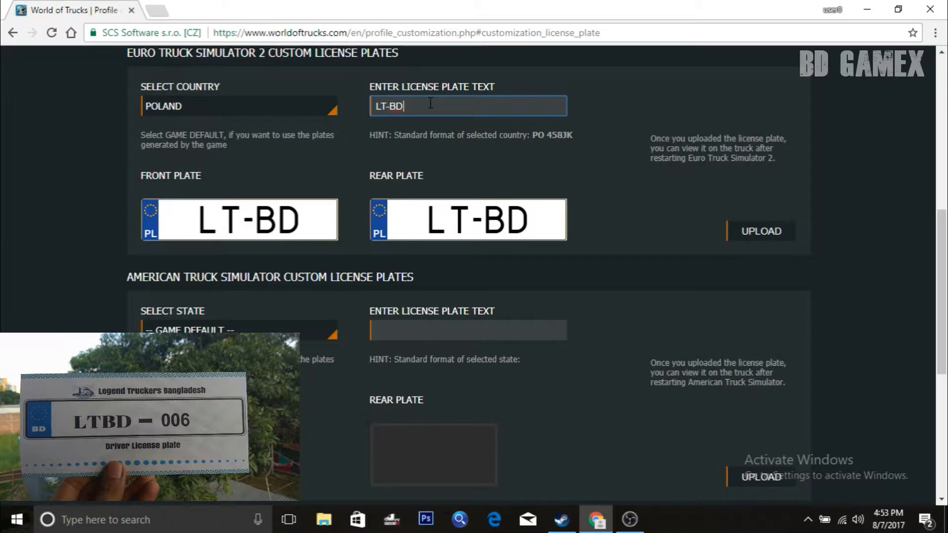
pyautogui.write('-')
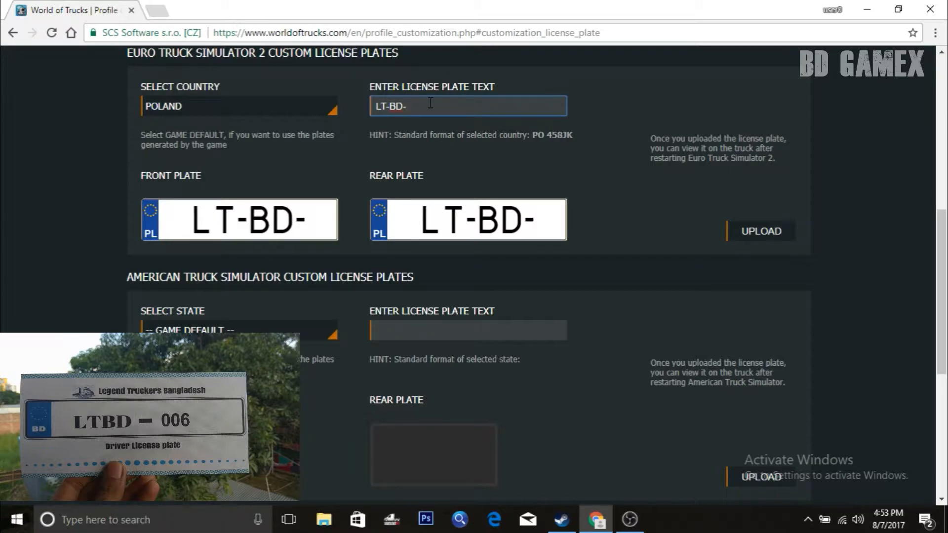
pyautogui.write('006')
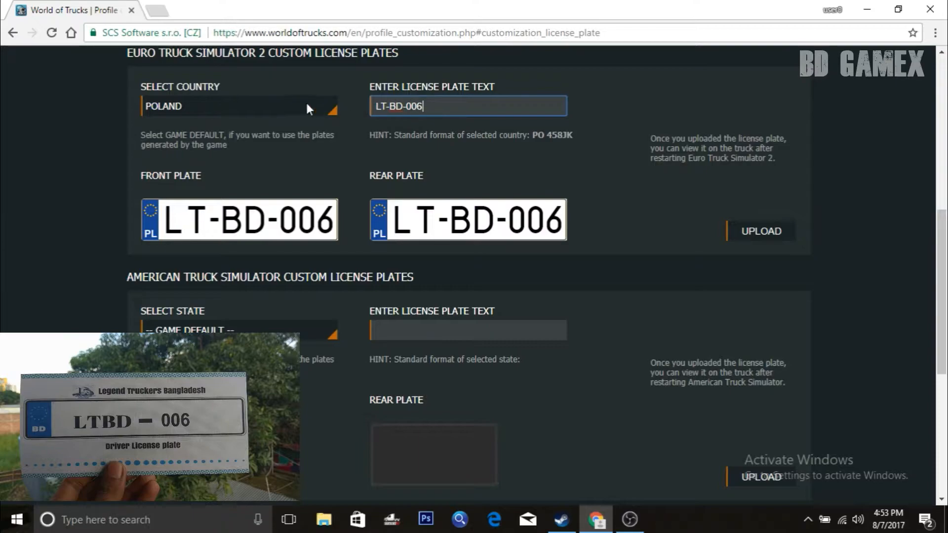
pyautogui.click(239, 107)
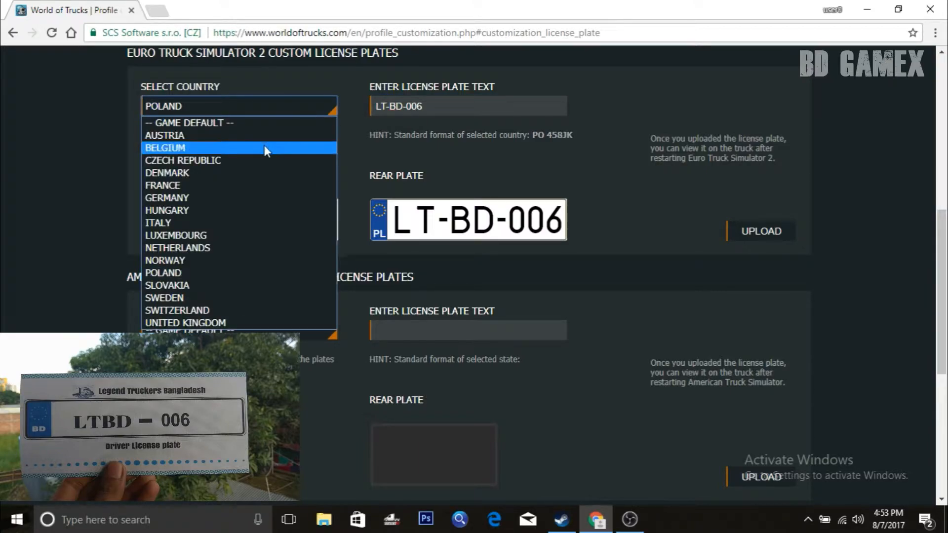
pyautogui.moveTo(246, 215)
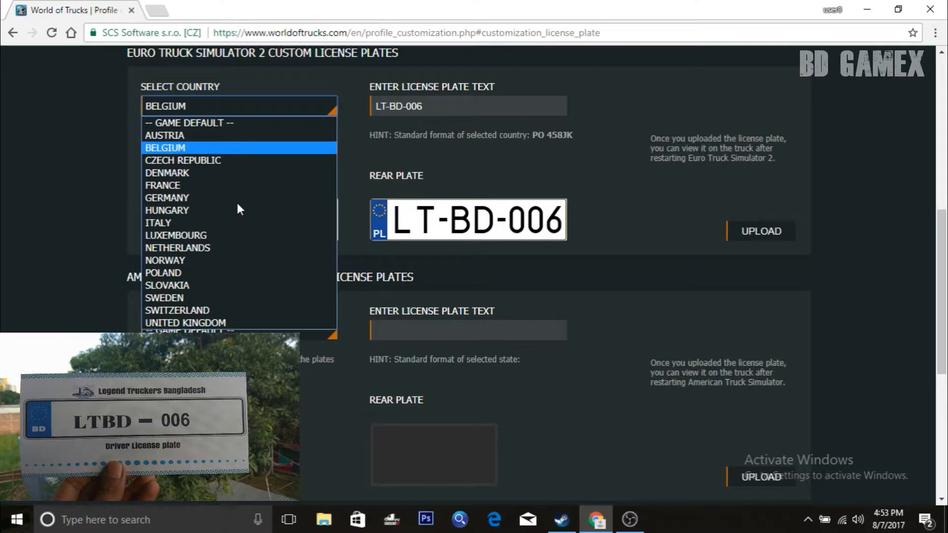
pyautogui.moveTo(185, 310)
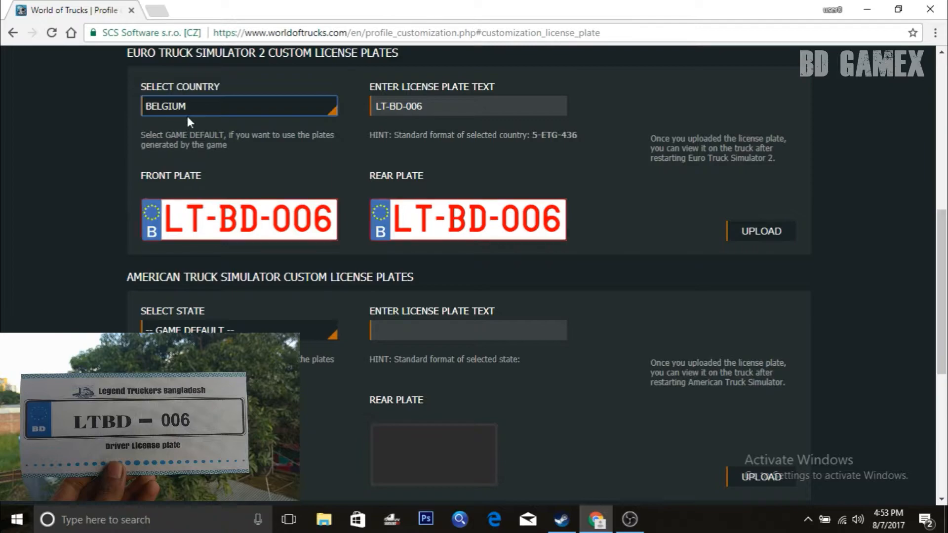
# - Try Germany as the plate country from the Select Country dropdown
pyautogui.click(238, 106)
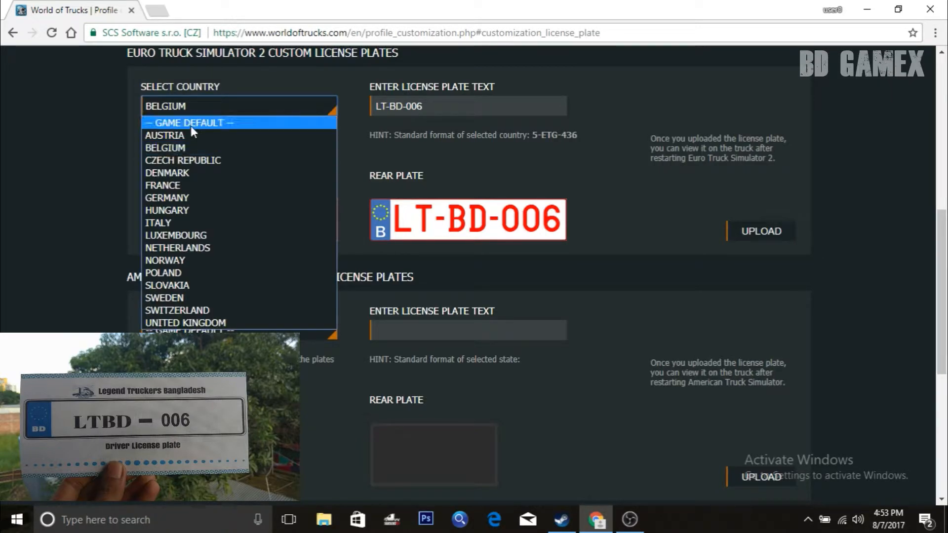
pyautogui.moveTo(190, 242)
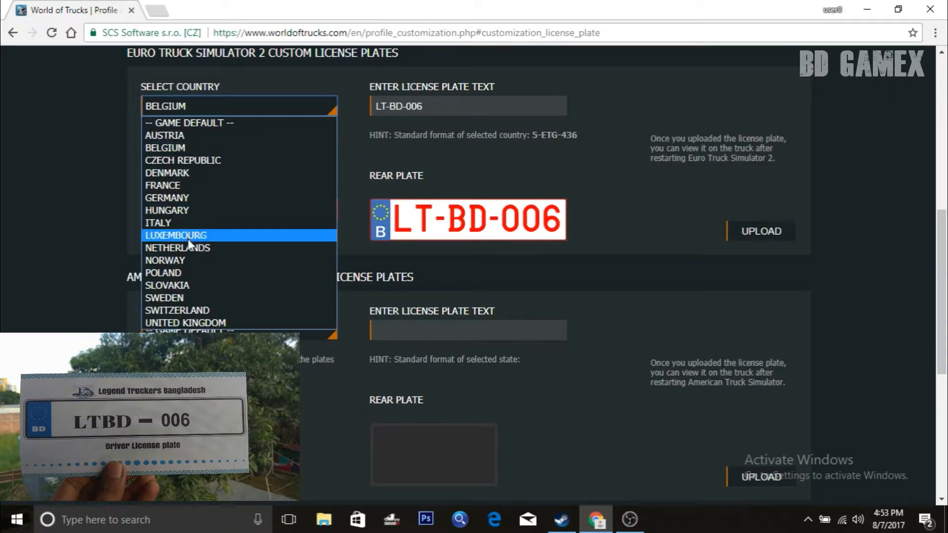
pyautogui.moveTo(166, 211)
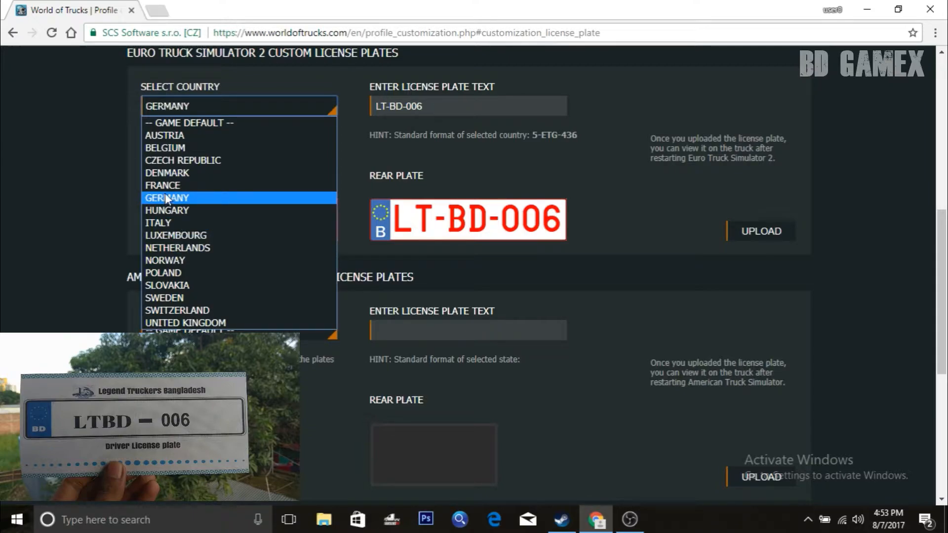
pyautogui.click(166, 197)
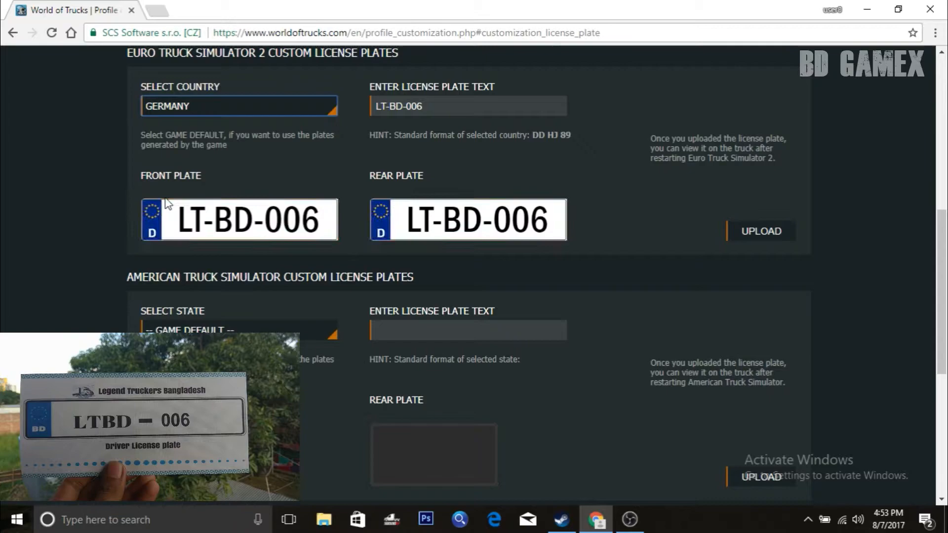
pyautogui.click(239, 106)
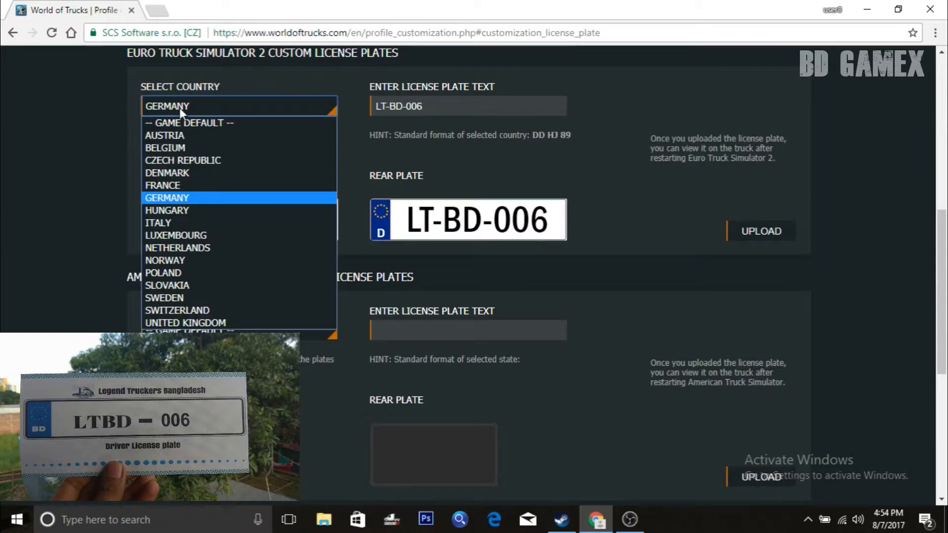
pyautogui.click(166, 198)
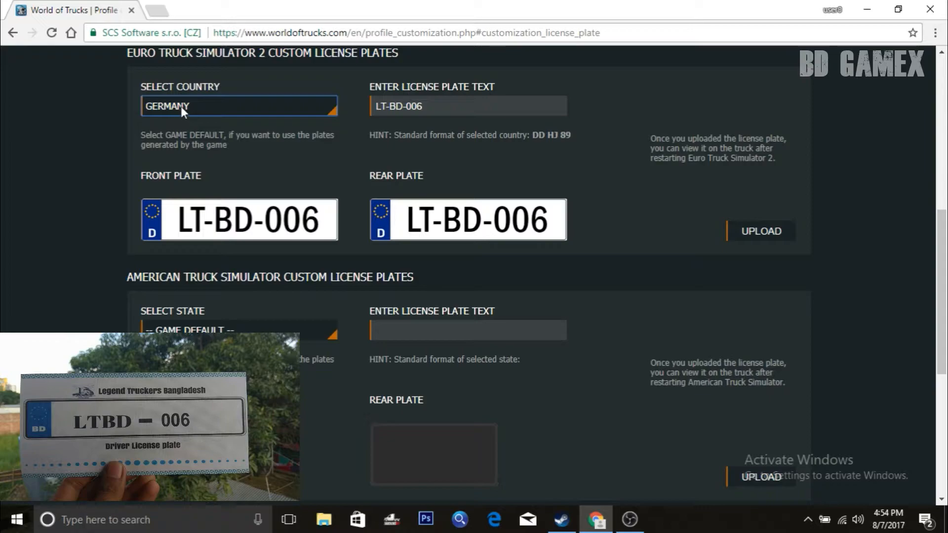
# - Switch through Germany and Czech Republic, then settle on Belgium for red LT-BD-006 plates
pyautogui.click(238, 106)
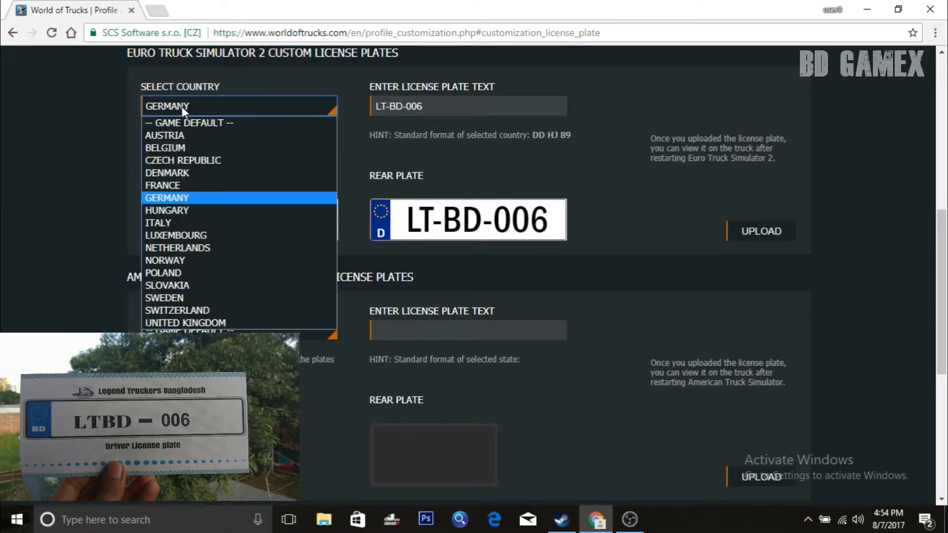
pyautogui.click(166, 197)
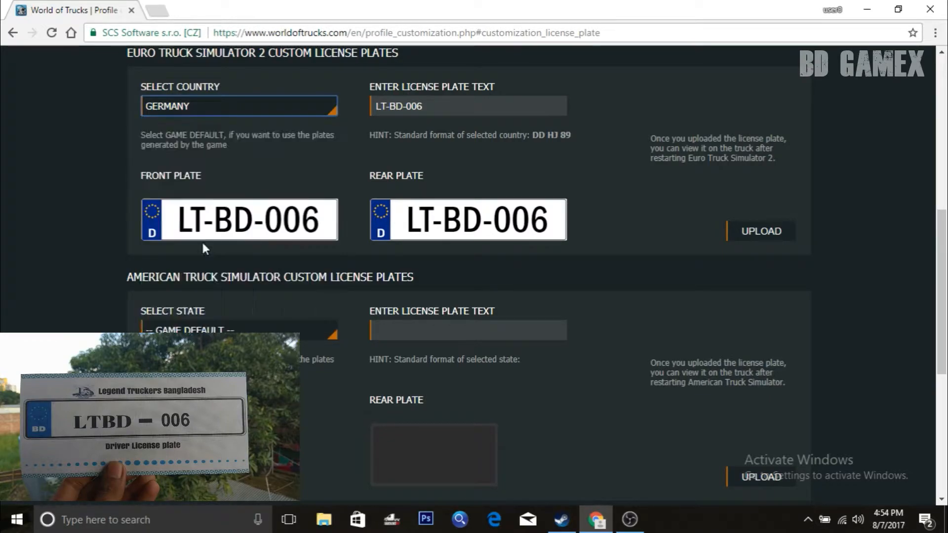
pyautogui.click(239, 107)
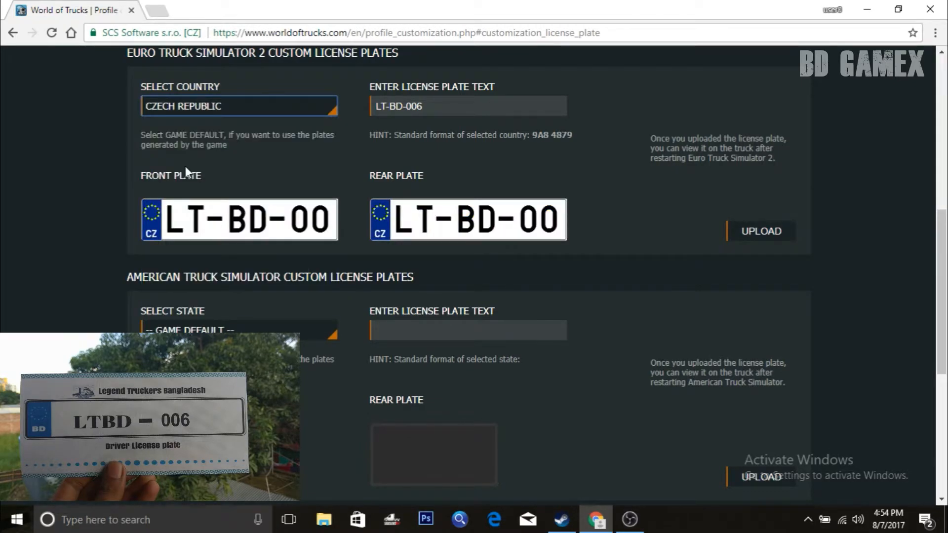
pyautogui.click(239, 106)
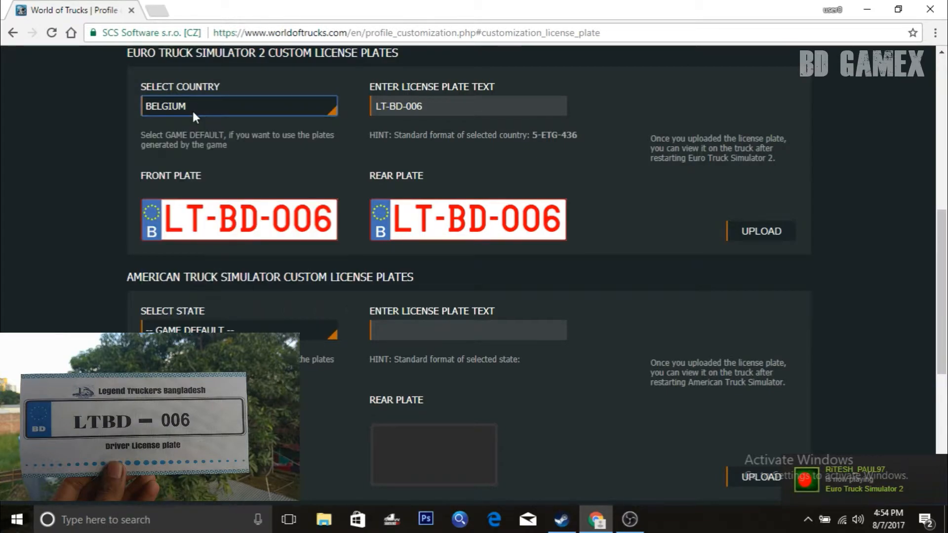
pyautogui.moveTo(451, 248)
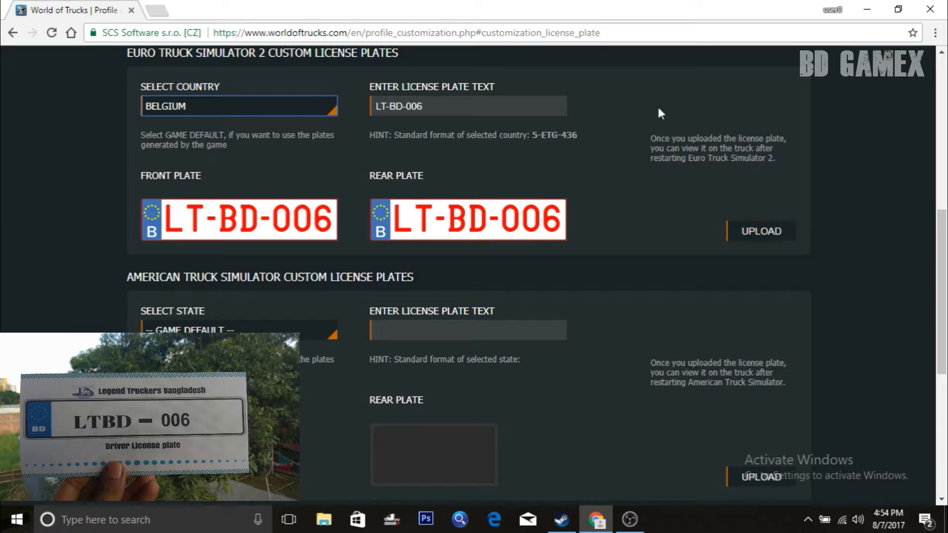
pyautogui.moveTo(786, 163)
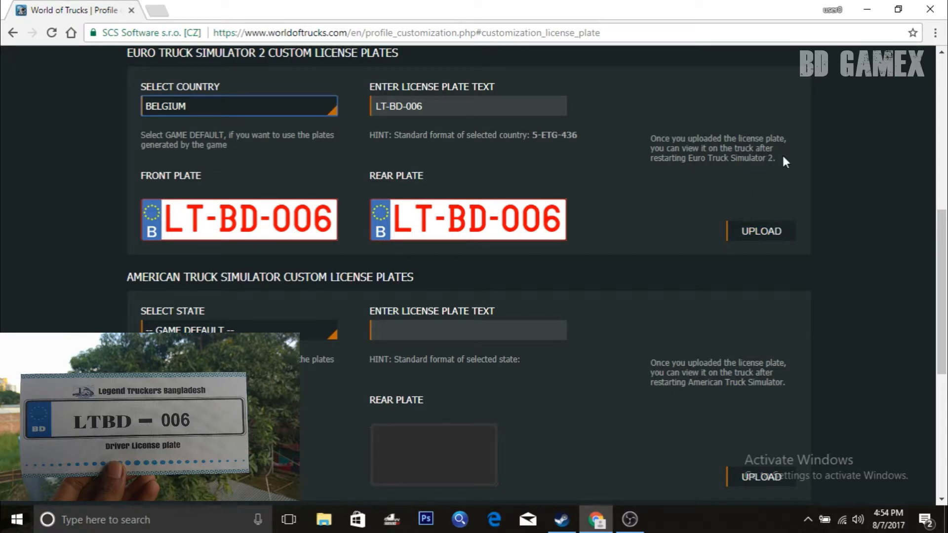
pyautogui.moveTo(636, 251)
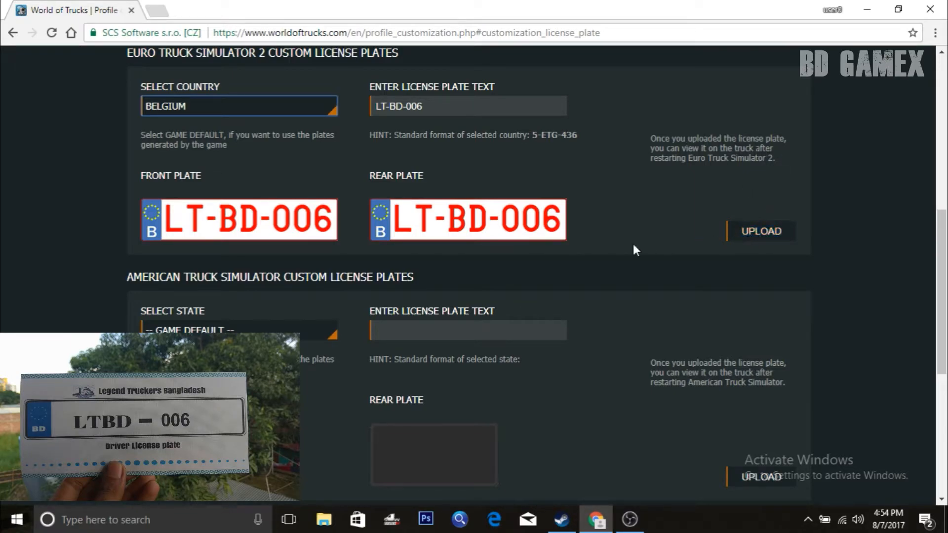
pyautogui.moveTo(238, 144)
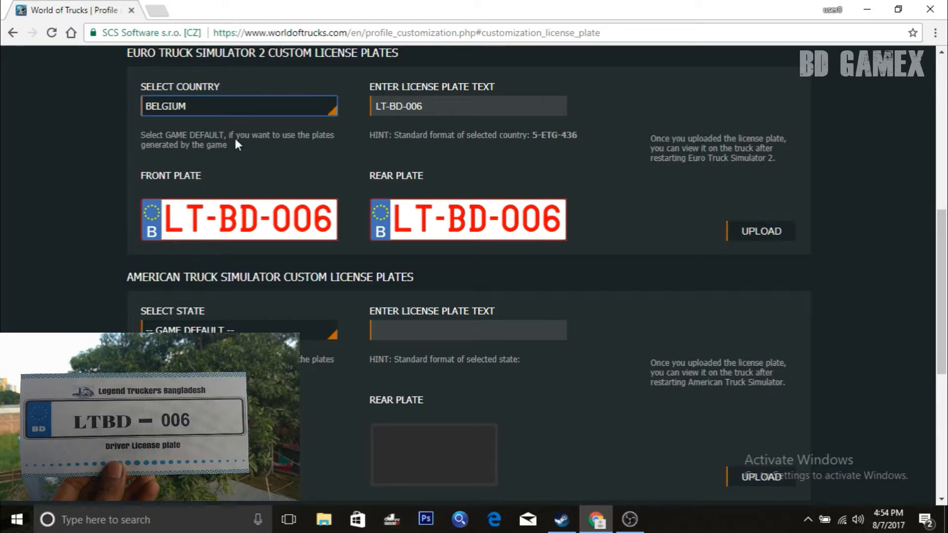
pyautogui.moveTo(522, 235)
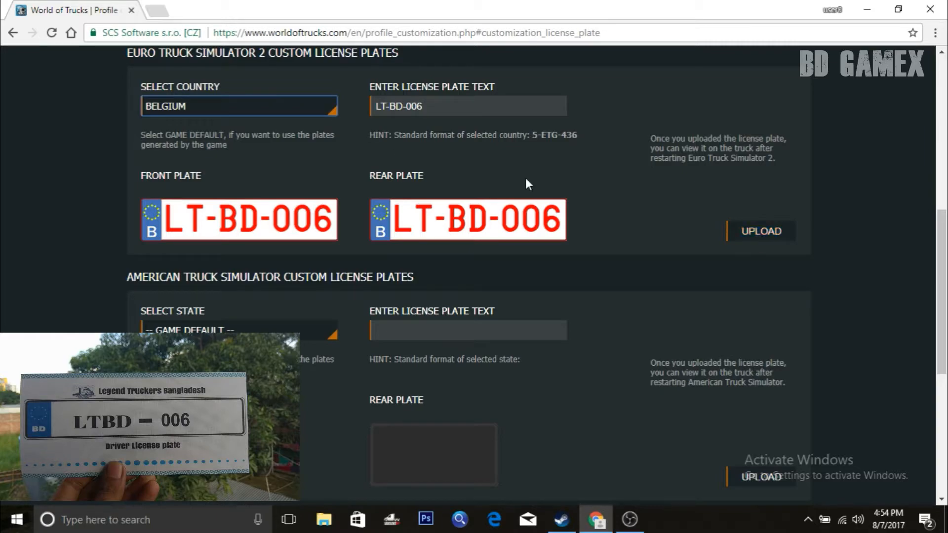
# - Upload the Belgian LT-BD-006 plate and confirm the Update Confirmation dialog with OK
pyautogui.click(760, 231)
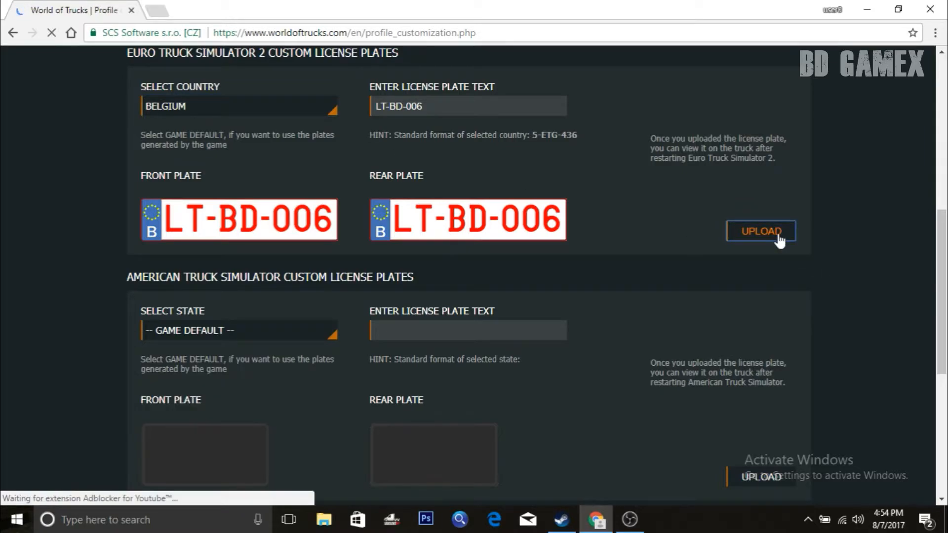
pyautogui.click(761, 231)
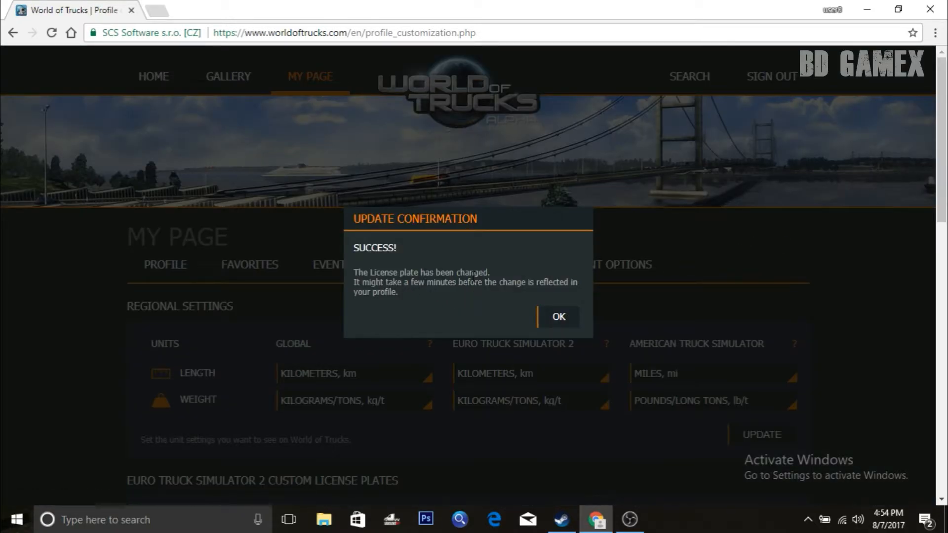
pyautogui.moveTo(545, 298)
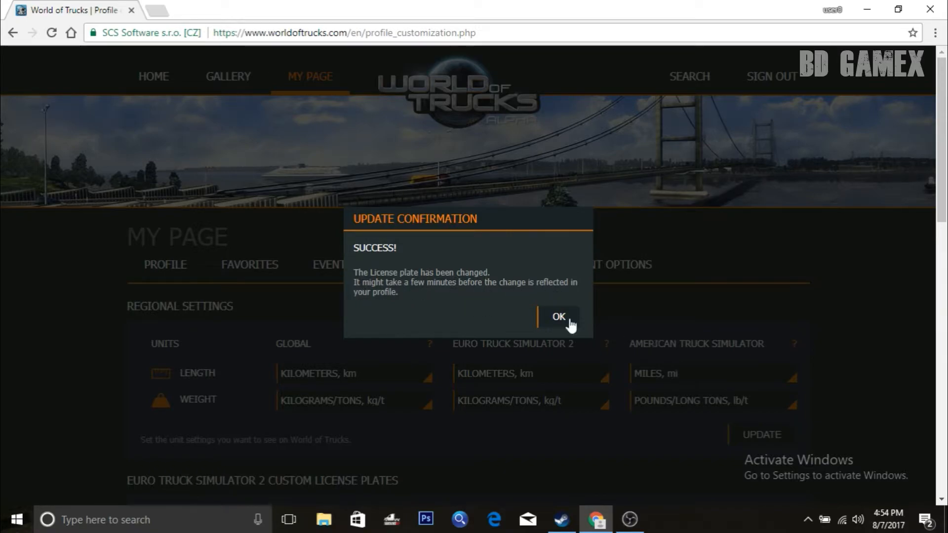
pyautogui.click(558, 316)
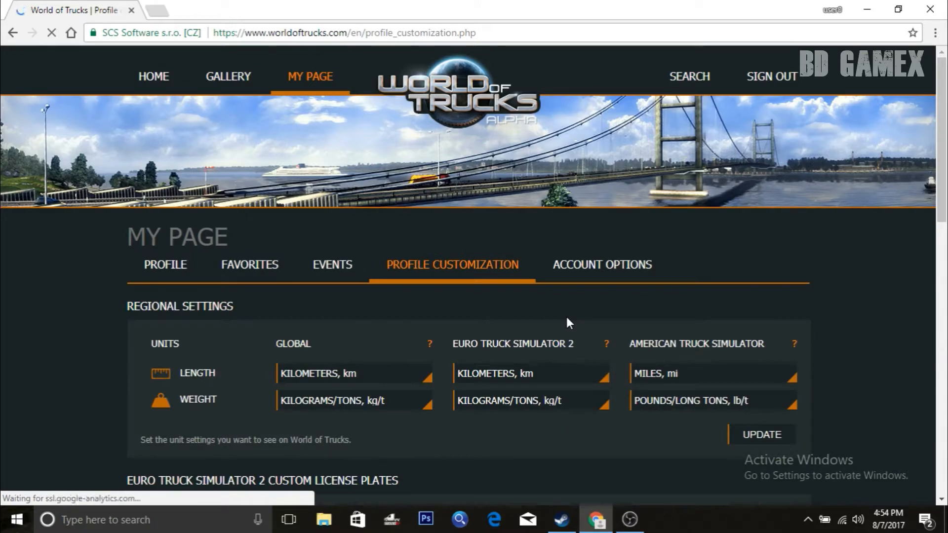
# - Scroll down the profile customization page toward the game's online account form
pyautogui.scroll(-3)
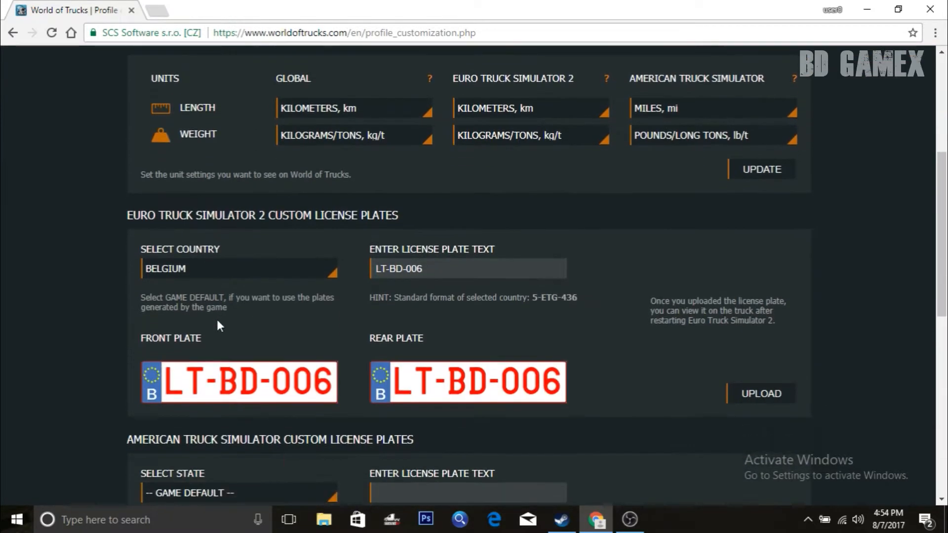
pyautogui.scroll(-3)
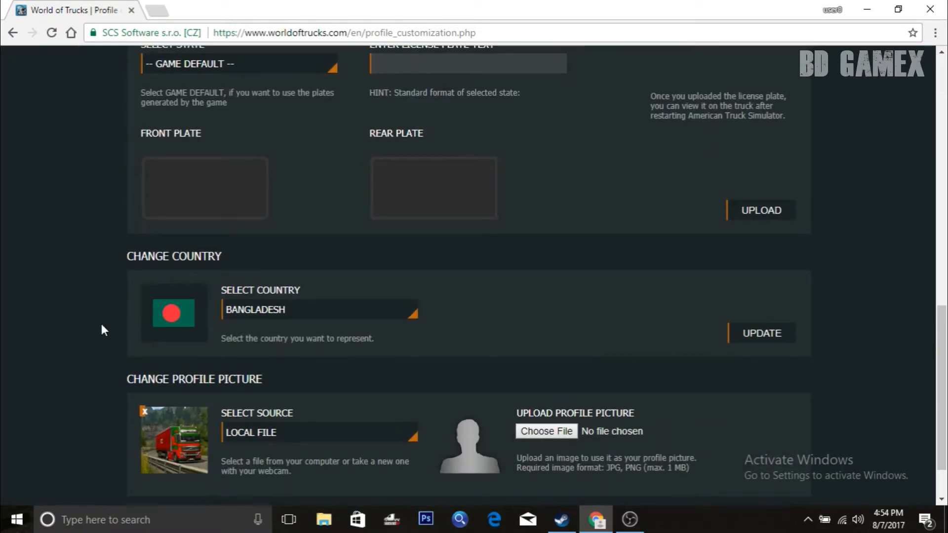
pyautogui.scroll(-3)
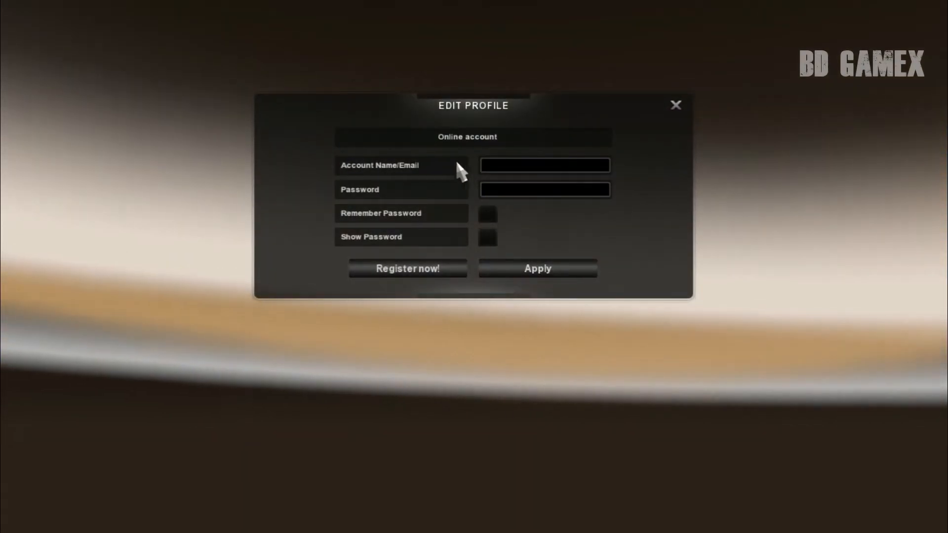
# - Enter the 'bdgamessh' email and password with Remember Password ticked, apply, and continue the game
pyautogui.click(545, 165)
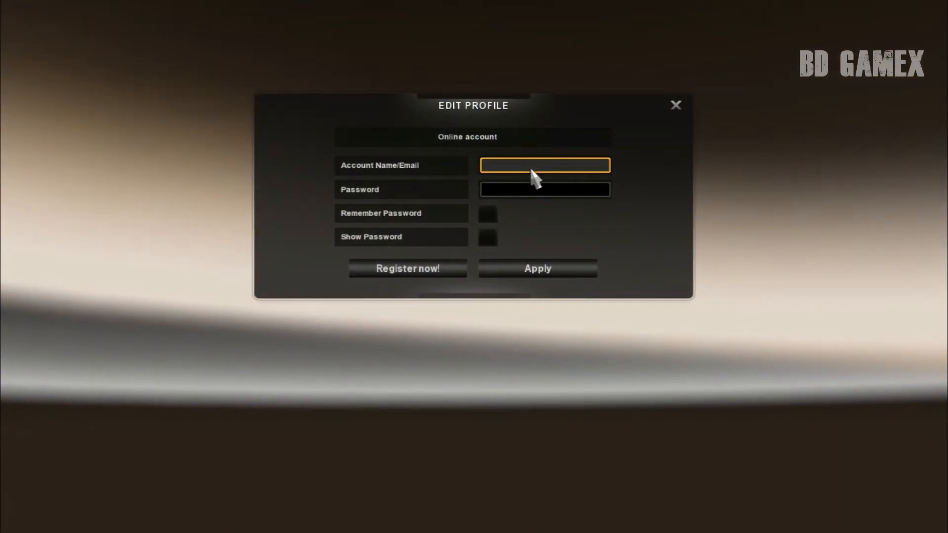
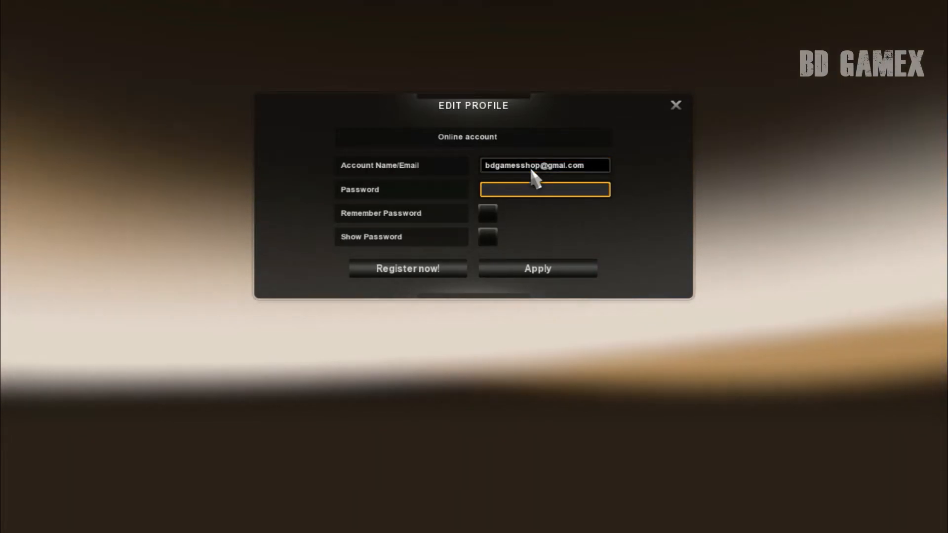
pyautogui.write('xxxxxxxx')
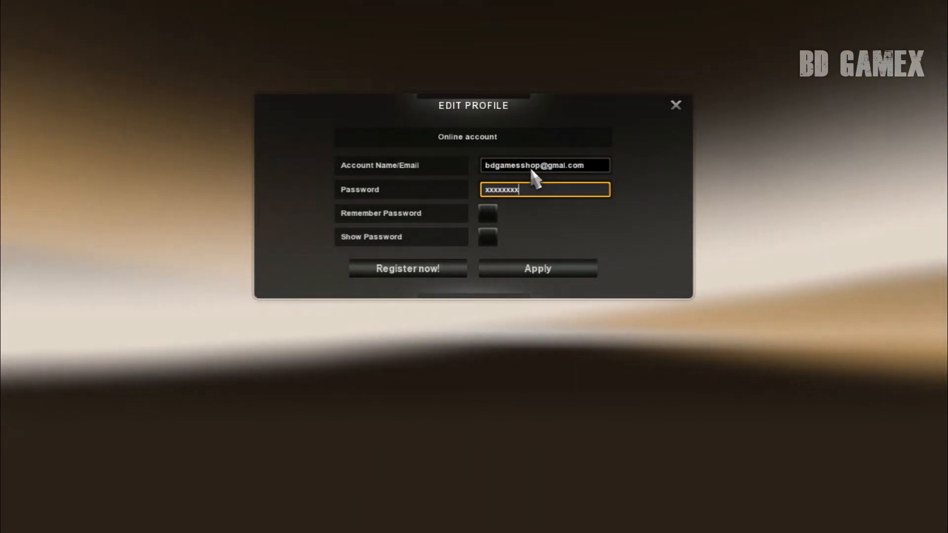
pyautogui.write('XXXX')
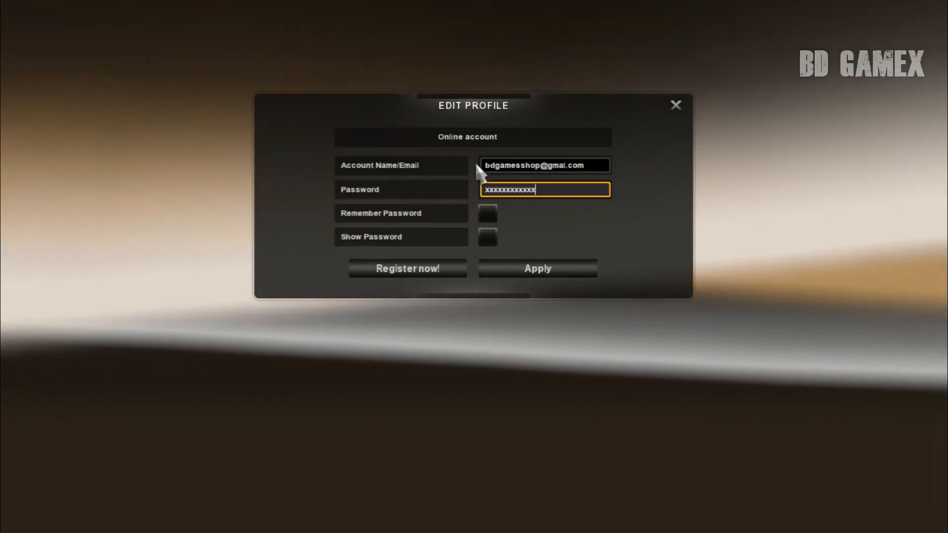
pyautogui.click(488, 213)
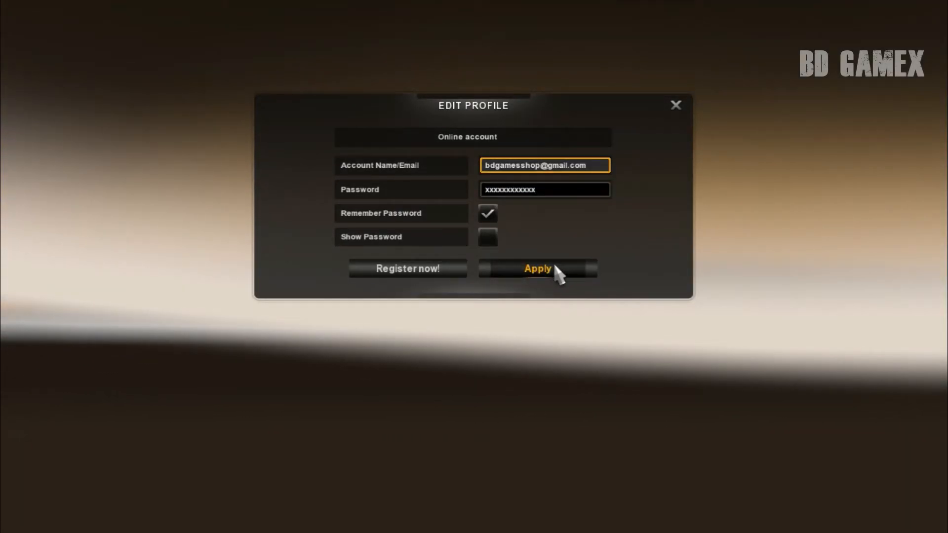
pyautogui.click(537, 268)
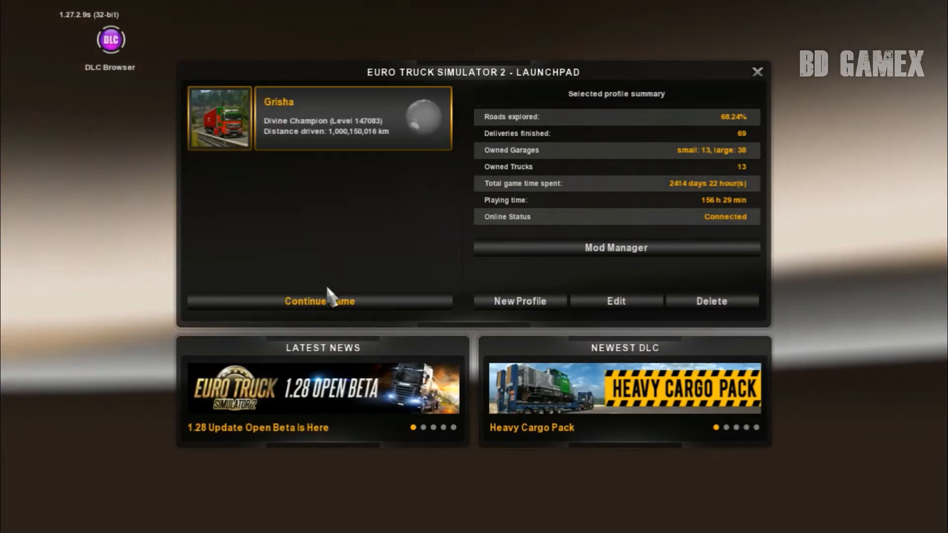
pyautogui.click(320, 302)
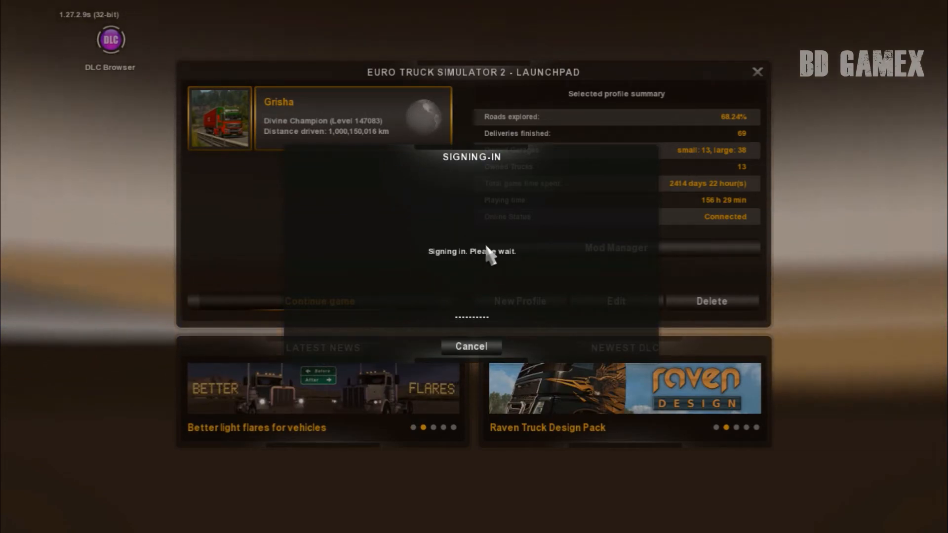